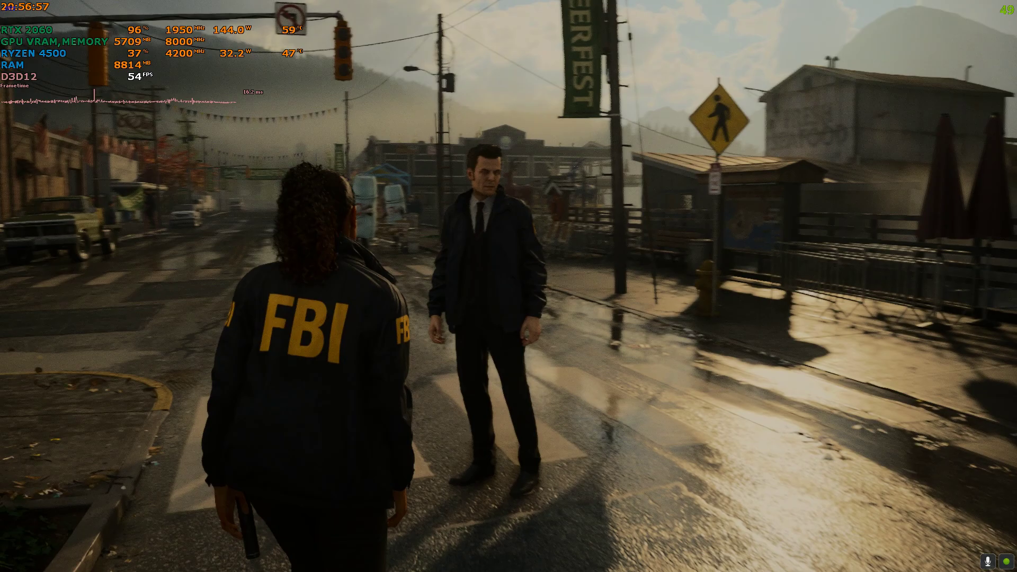
# Pause the game and review graphics settings, keeping render resolution at 1280X720 (Quality).
pyautogui.press('Escape')
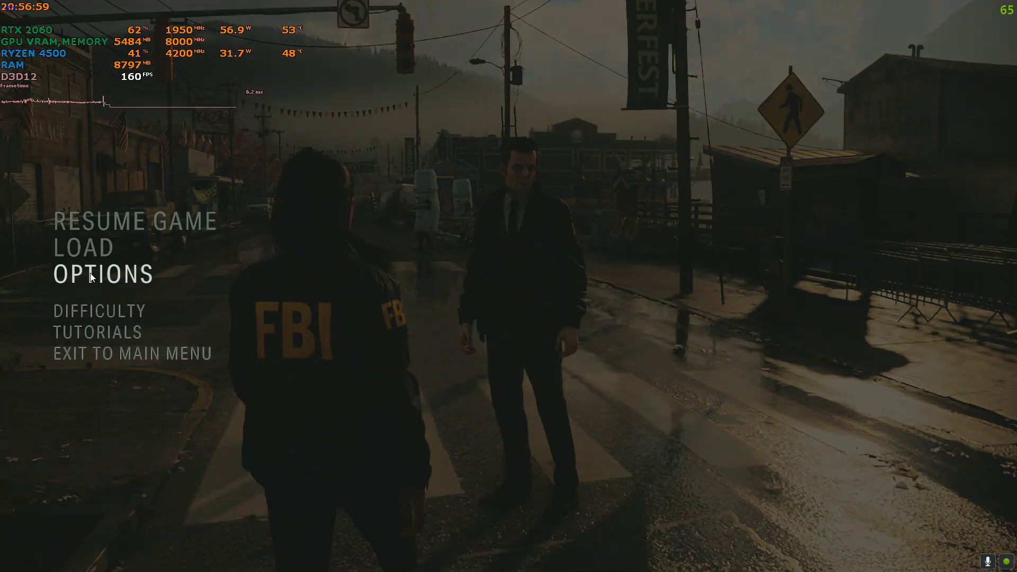
pyautogui.click(102, 274)
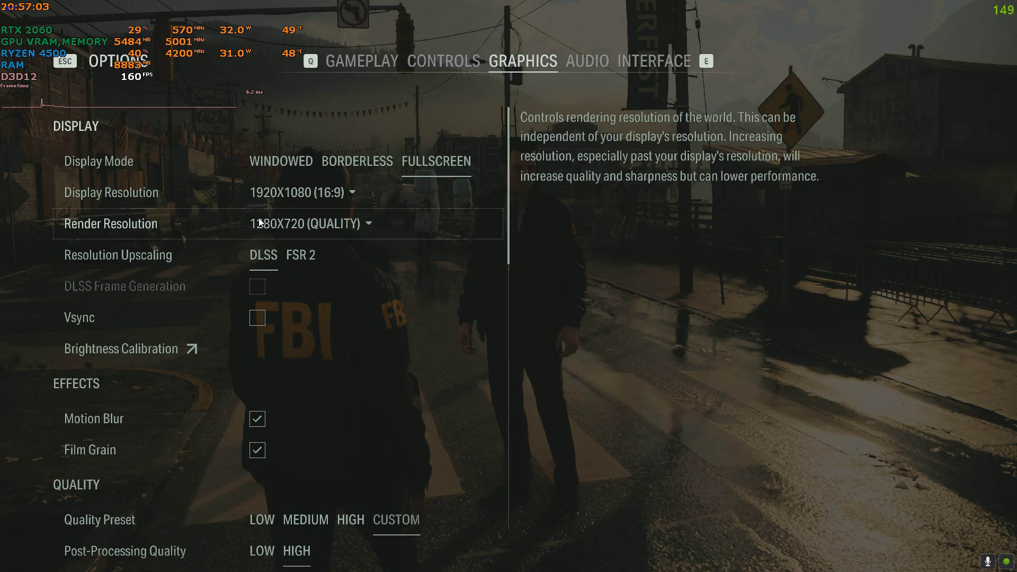
pyautogui.click(305, 223)
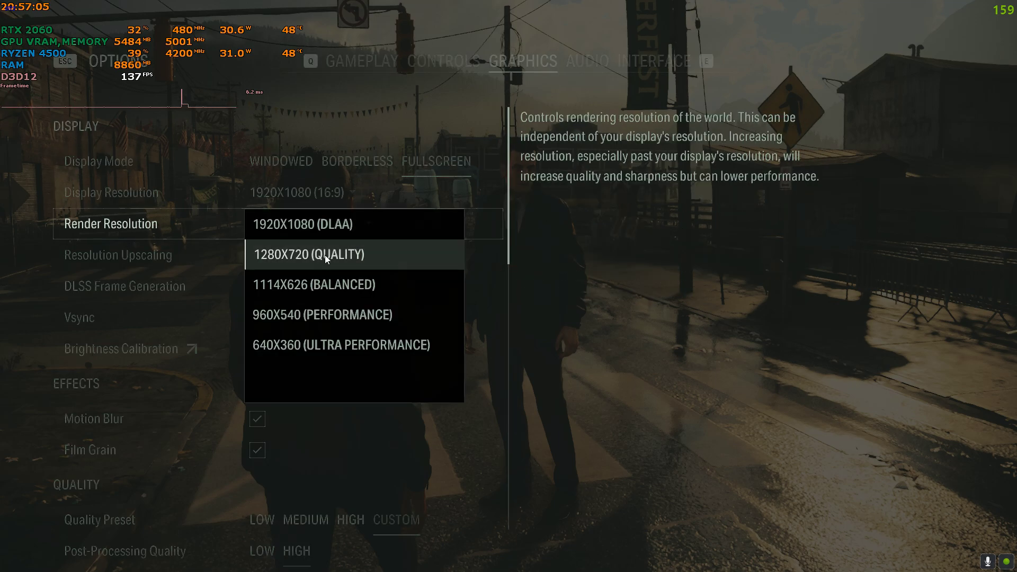
pyautogui.click(316, 254)
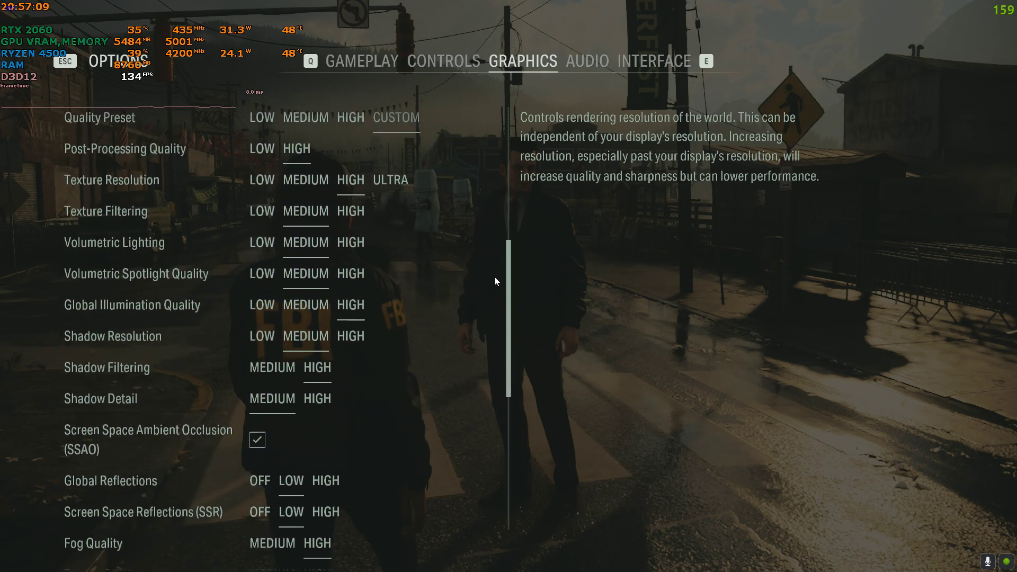
pyautogui.scroll(-3)
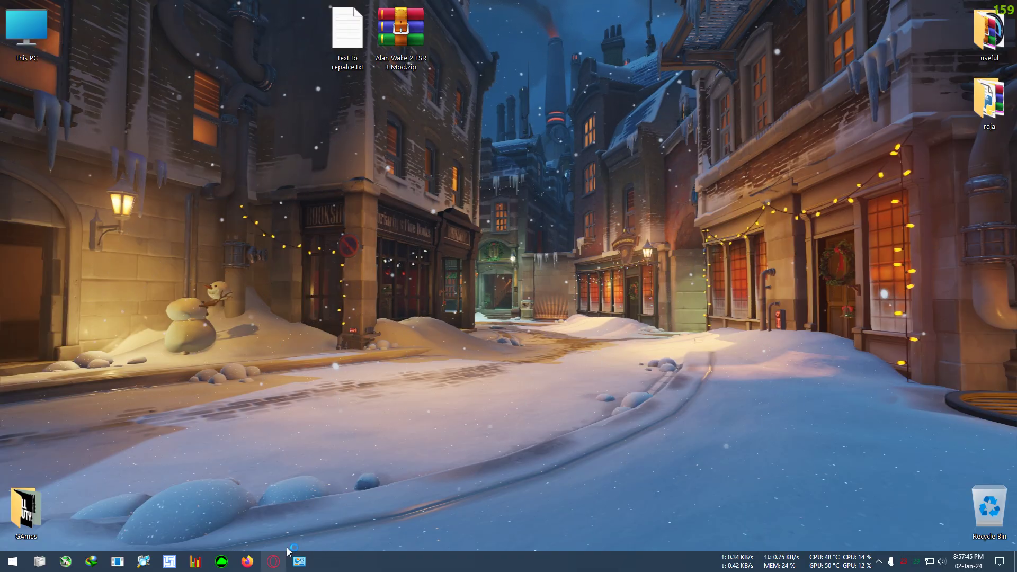
# Extract Alan Wake 2 FSR 3 Mod.zip to the desktop and open the extracted folder.
pyautogui.click(271, 562)
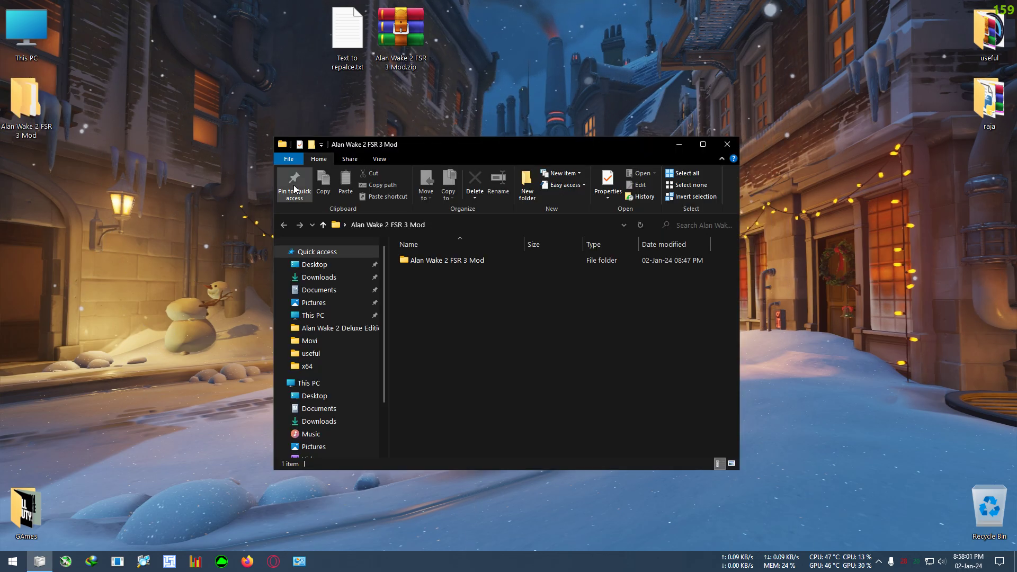
# Copy all five mod files into Alan Wake 2 Deluxe Edition, overwriting nvngx.dll.
pyautogui.doubleClick(448, 260)
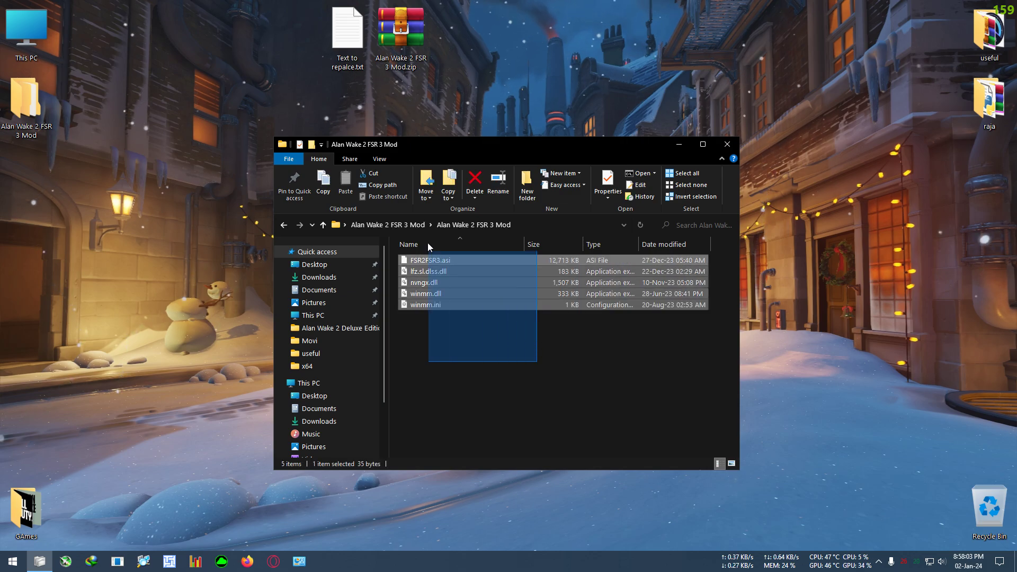
pyautogui.press('ctrl+a')
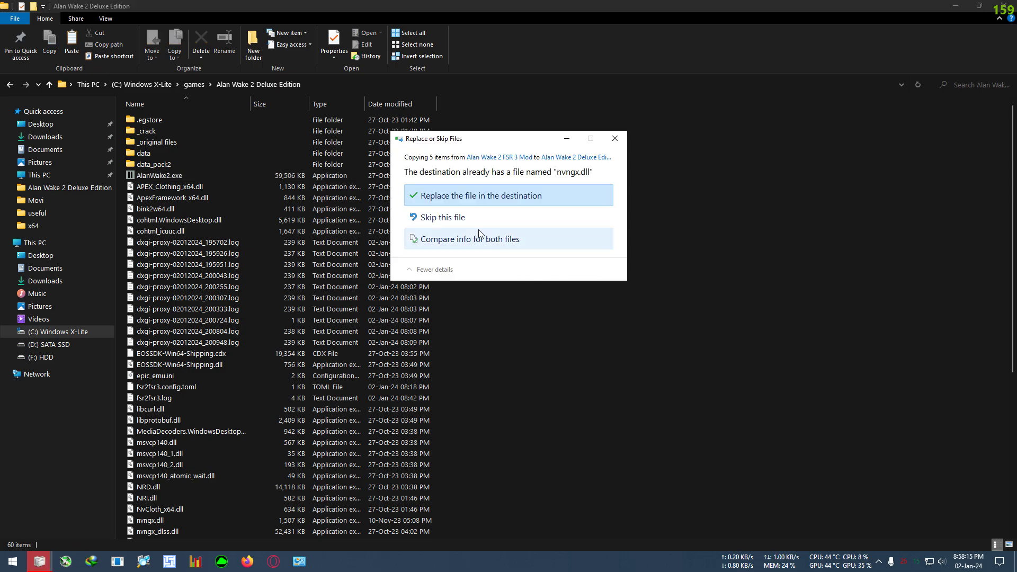
pyautogui.click(482, 195)
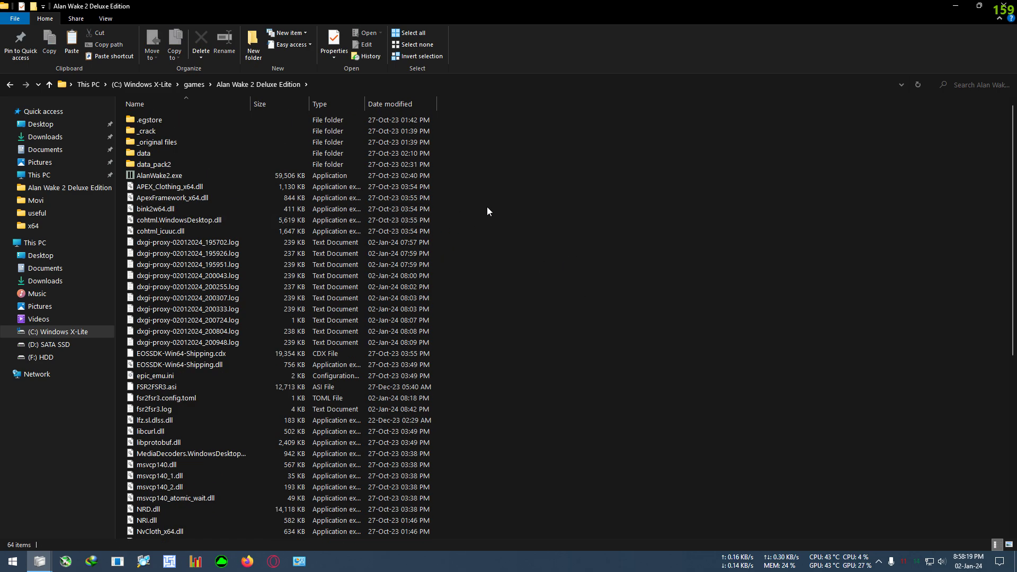
pyautogui.moveTo(869, 49)
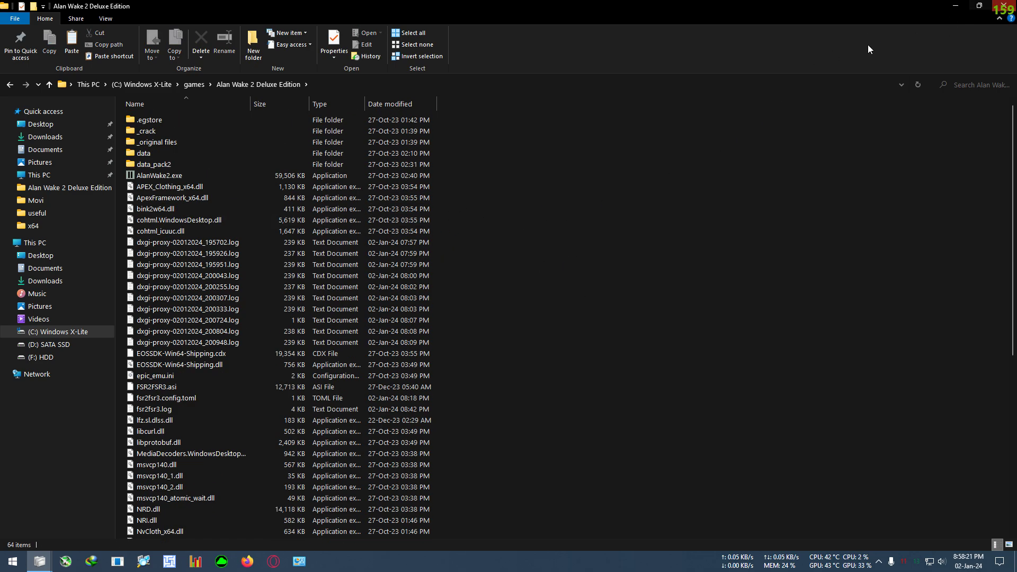
pyautogui.click(154, 165)
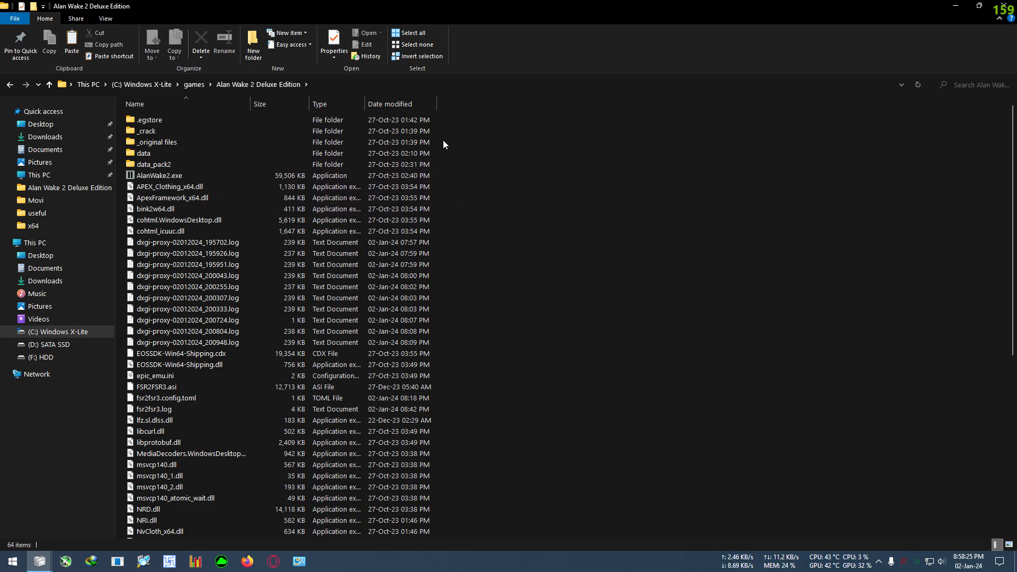
# Navigate to C:\Users and open the Admin user folder.
pyautogui.click(979, 6)
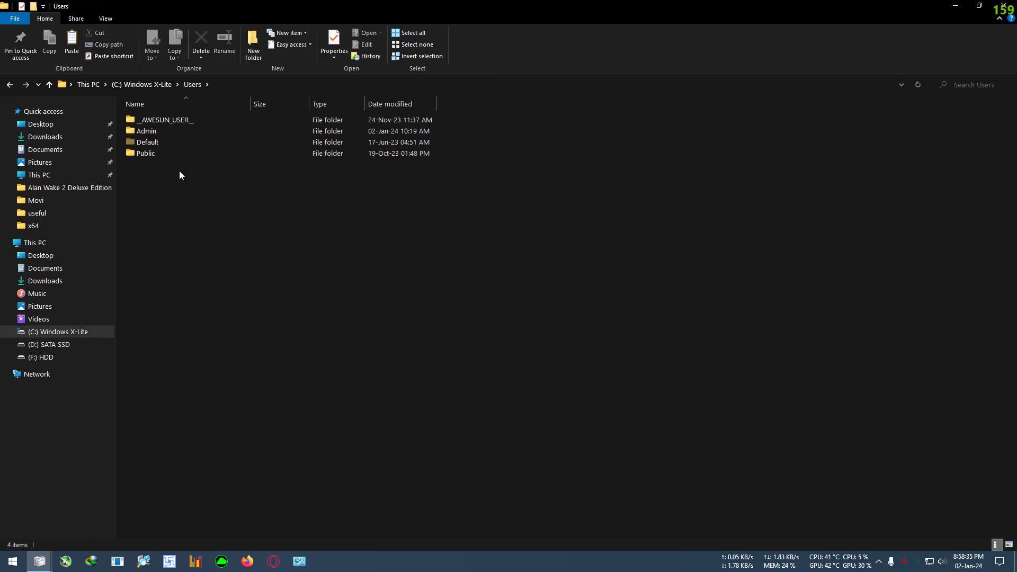
pyautogui.moveTo(159, 131)
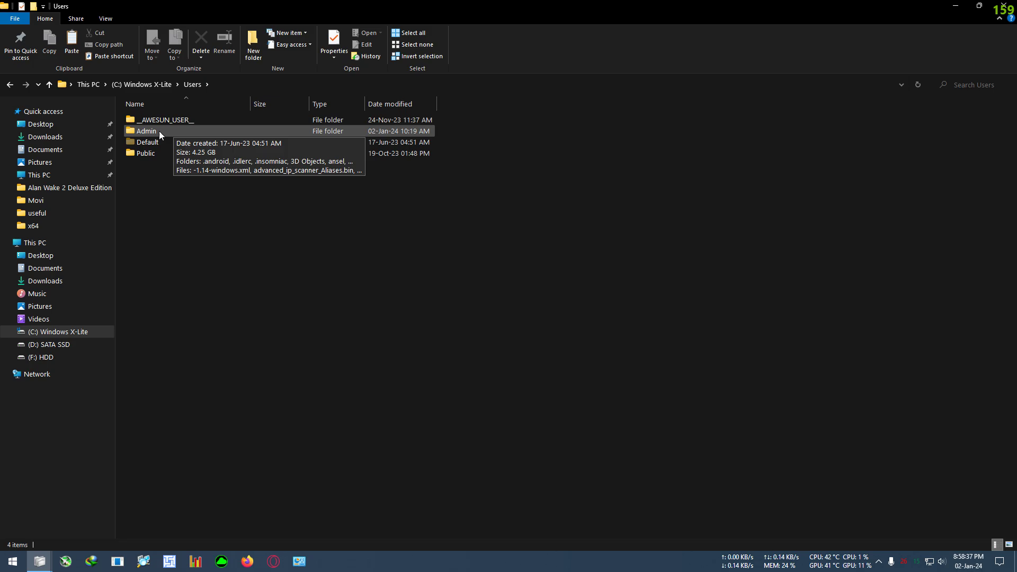
pyautogui.click(147, 130)
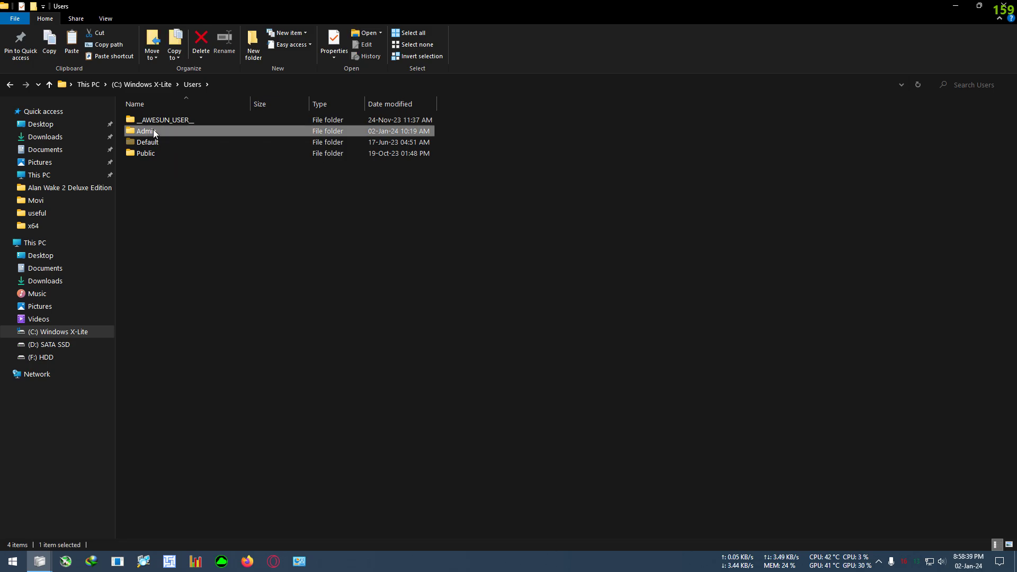
pyautogui.doubleClick(146, 131)
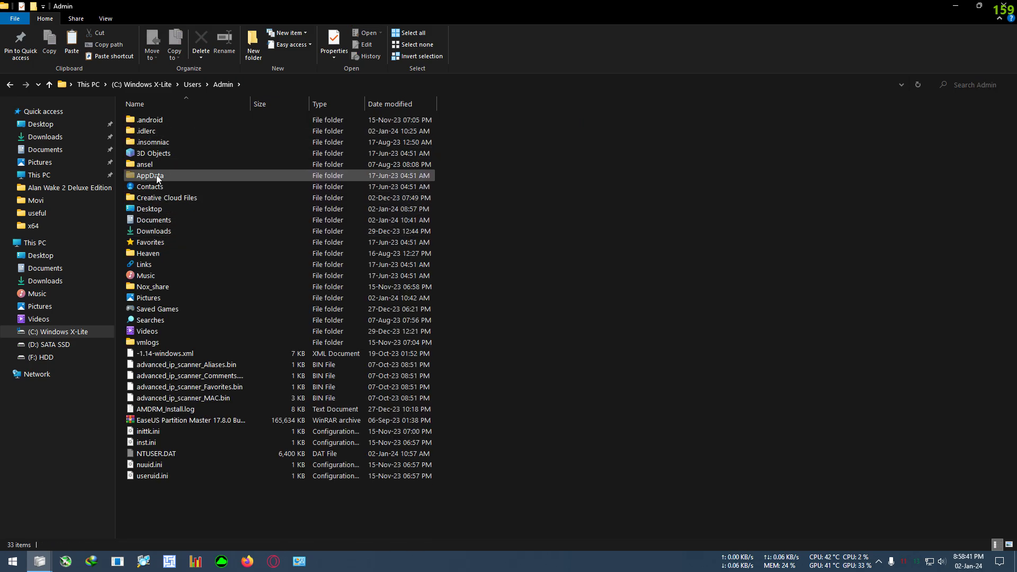
pyautogui.rightClick(529, 184)
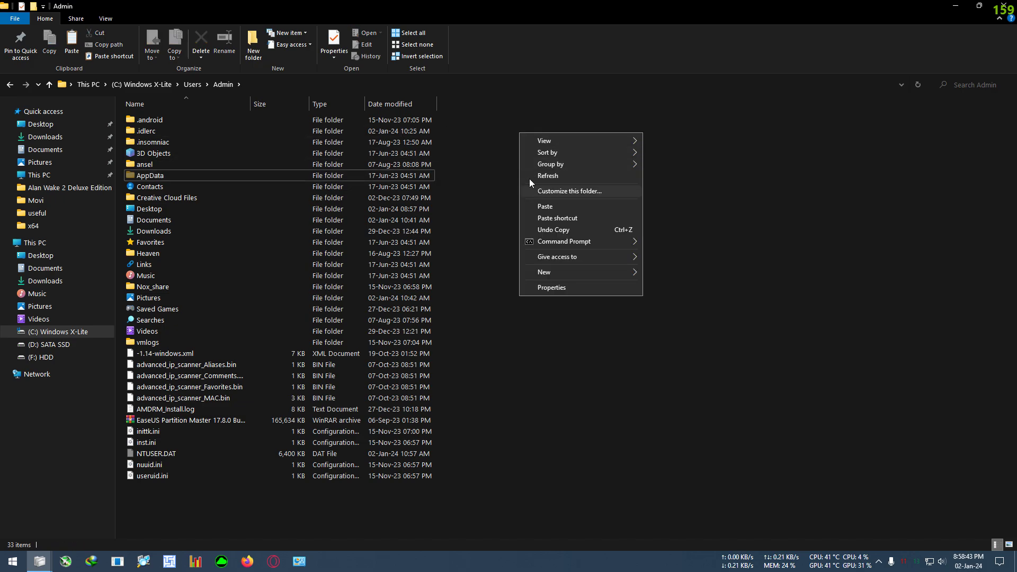
pyautogui.click(550, 287)
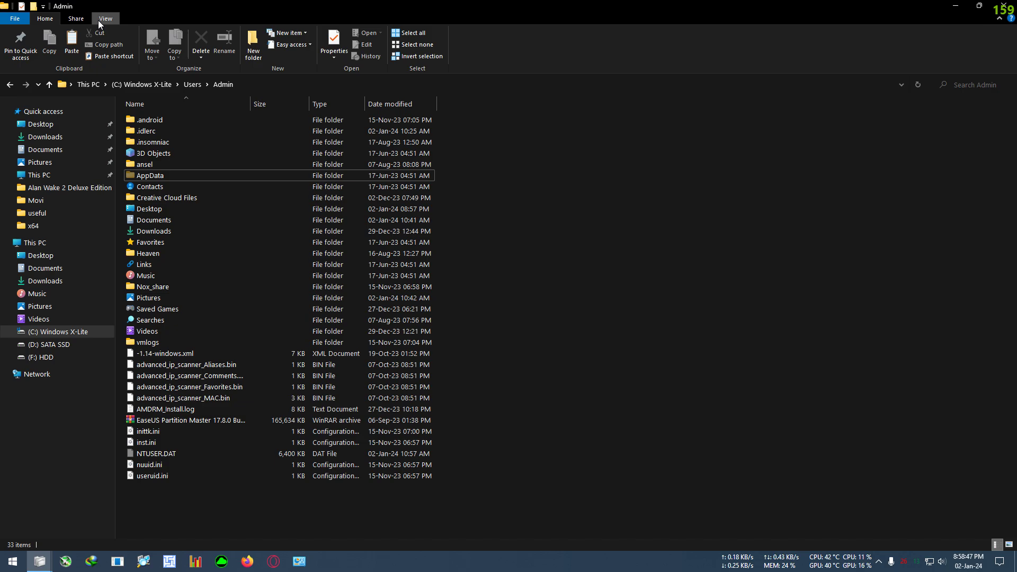
# Enable Hidden items in the View settings and open the AppData folder.
pyautogui.click(104, 18)
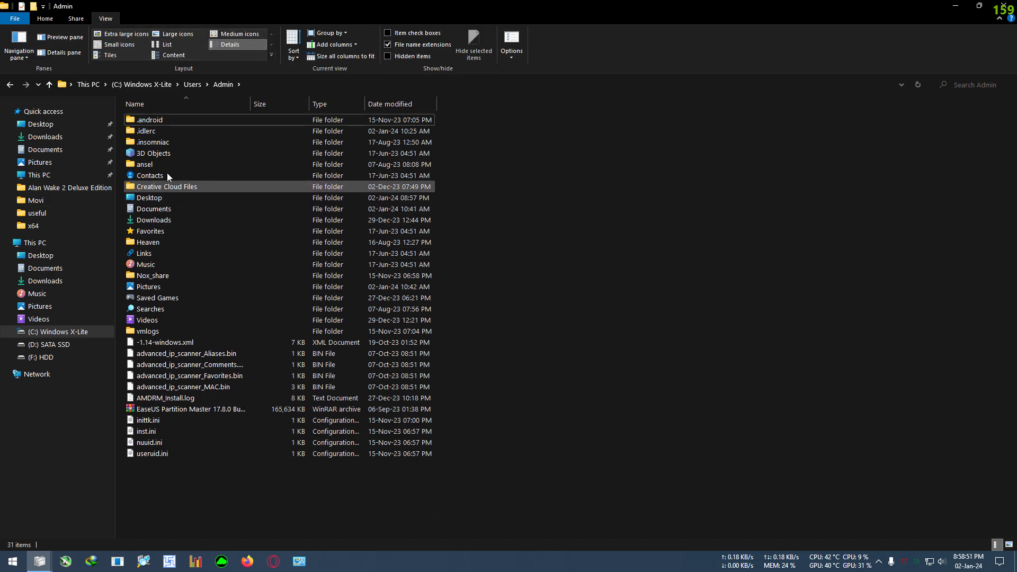
pyautogui.click(145, 253)
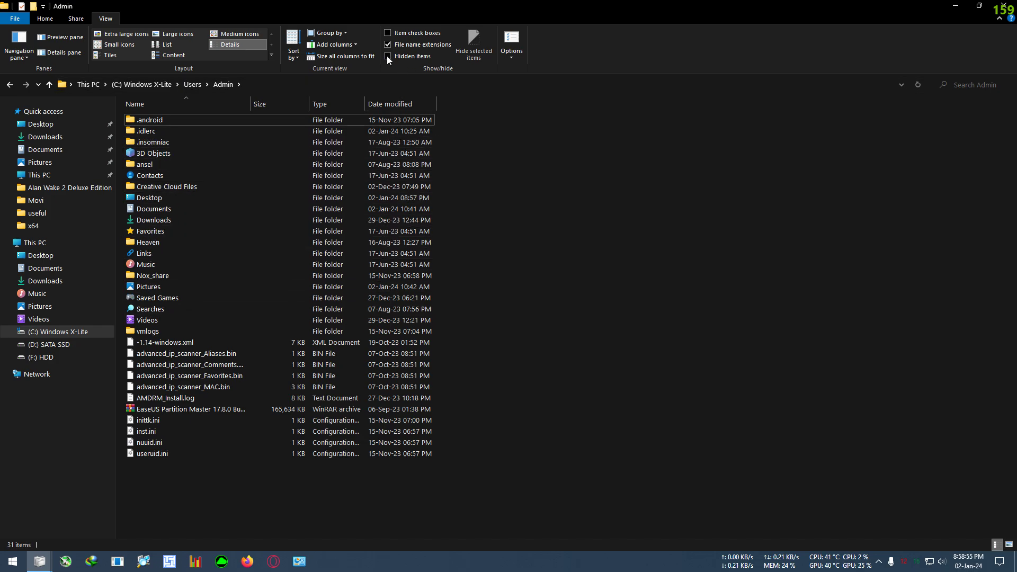
pyautogui.click(388, 56)
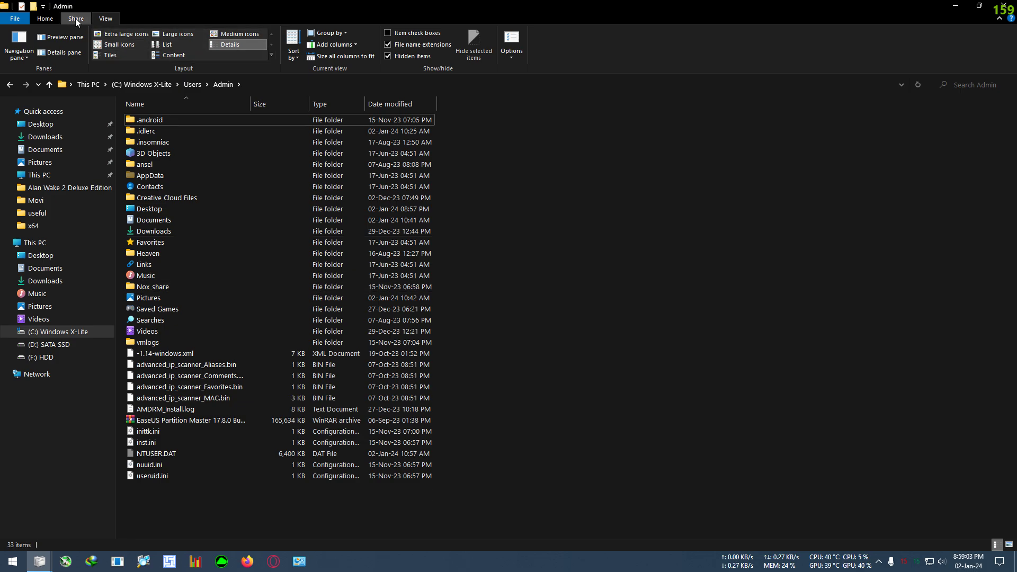
pyautogui.doubleClick(148, 176)
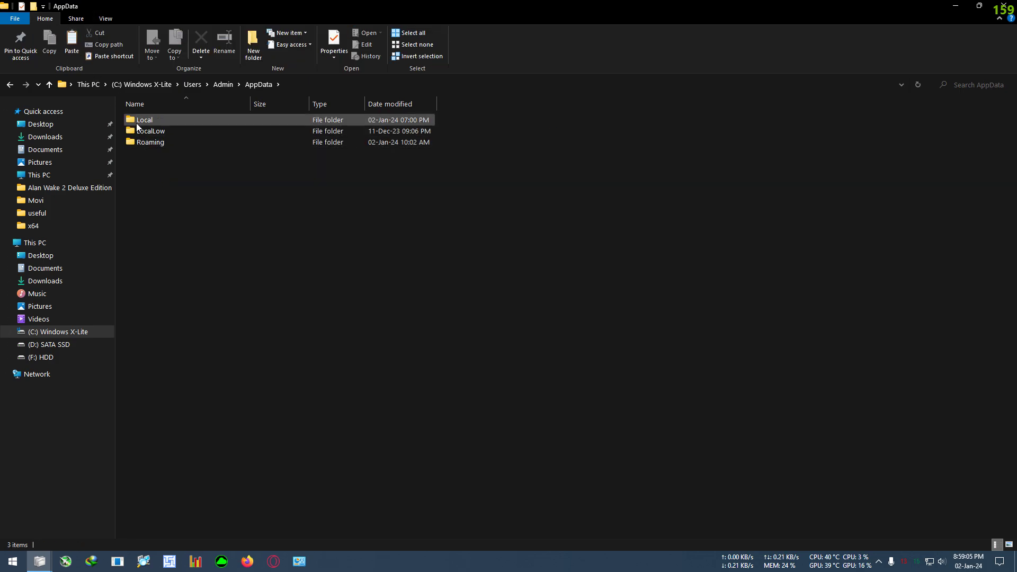
# Go into Local and open the Remedy AlanWake2 folder.
pyautogui.doubleClick(143, 119)
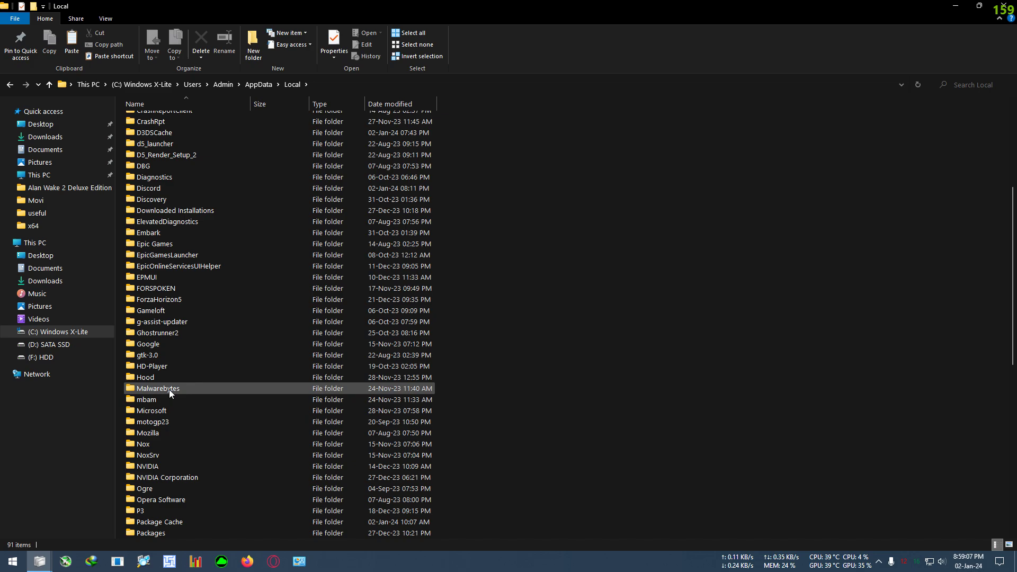
pyautogui.scroll(-3)
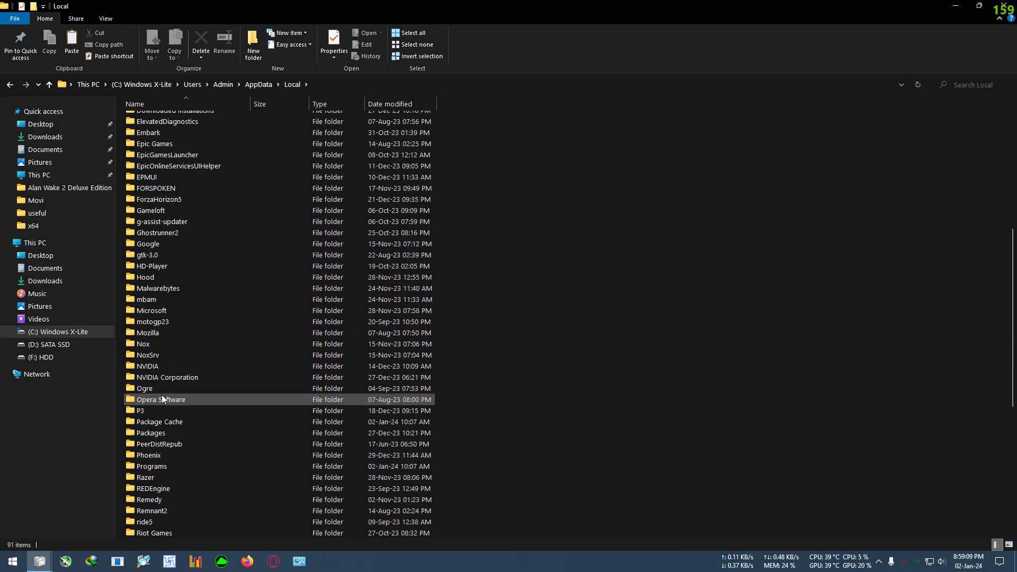
pyautogui.scroll(-3)
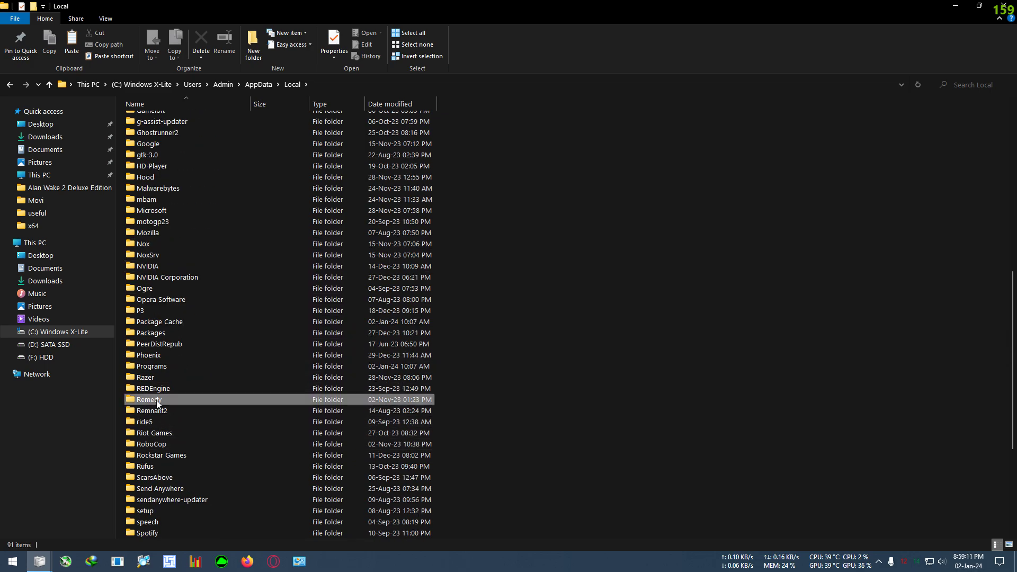
pyautogui.doubleClick(148, 399)
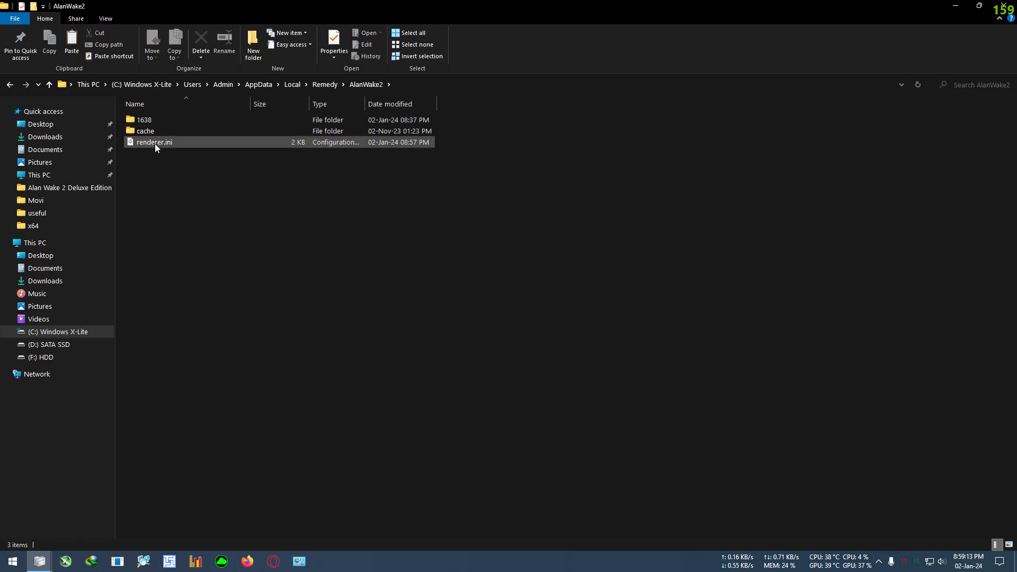
# Open renderer.ini in Notepad from its context menu.
pyautogui.click(154, 141)
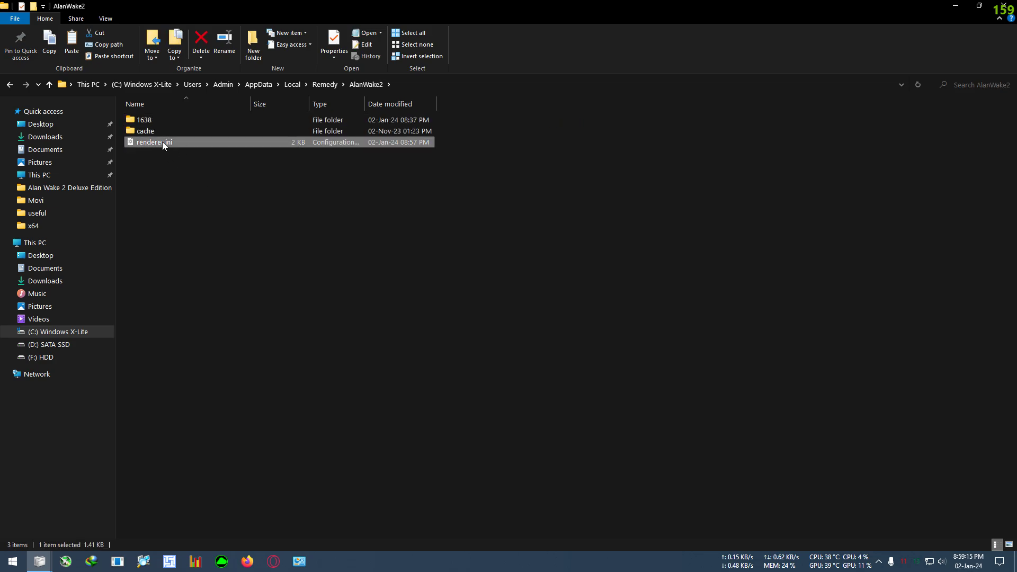
pyautogui.rightClick(154, 142)
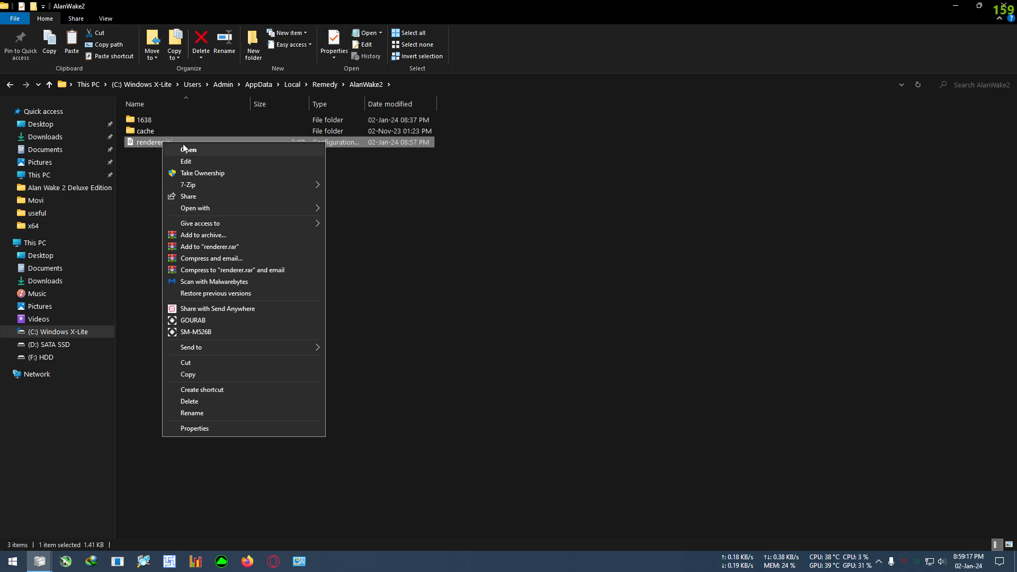
pyautogui.click(188, 149)
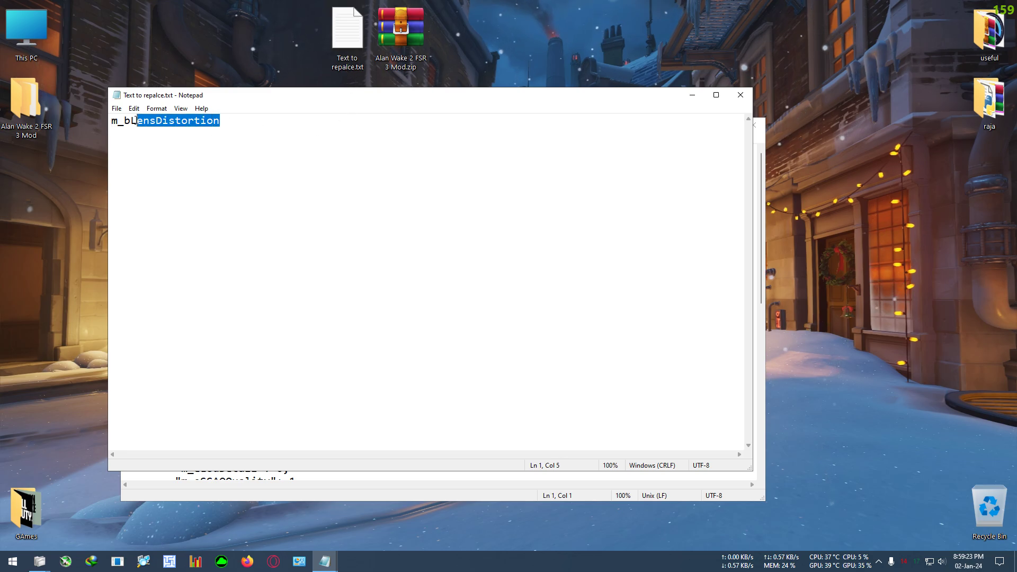
# Copy the m_bLensDistortion setting name from the replacement notes.
pyautogui.rightClick(166, 120)
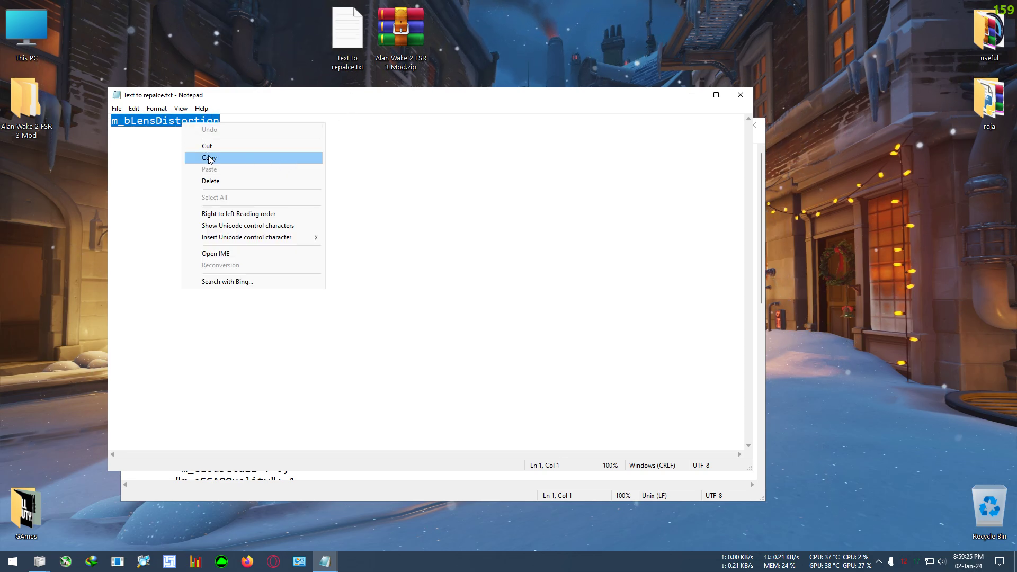
pyautogui.click(209, 158)
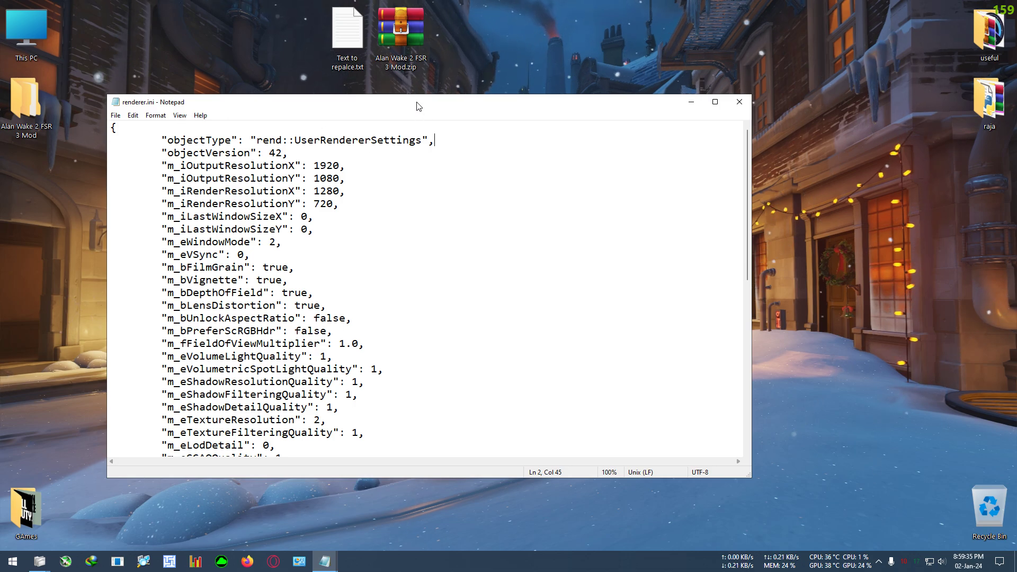
# Find m_bLensDistortion in renderer.ini with Ctrl+F.
pyautogui.press('ctrl+f')
pyautogui.write('m_bLensDistortion')
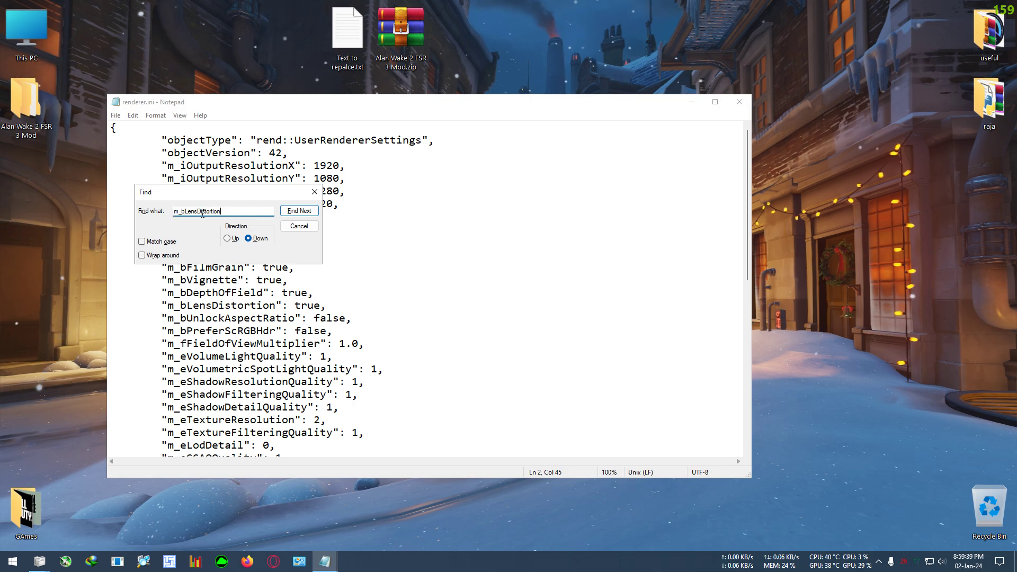
pyautogui.click(298, 210)
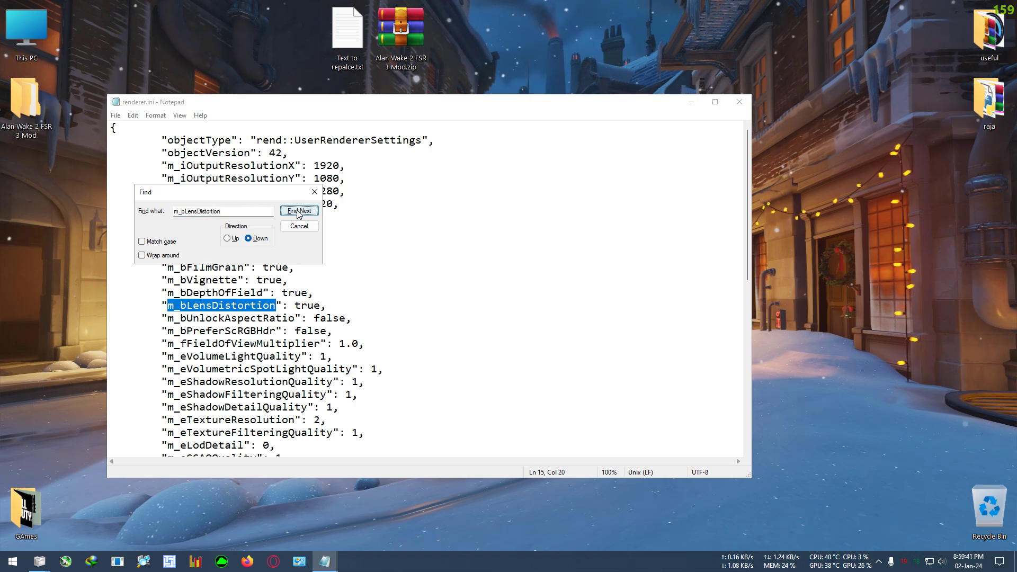
pyautogui.click(299, 226)
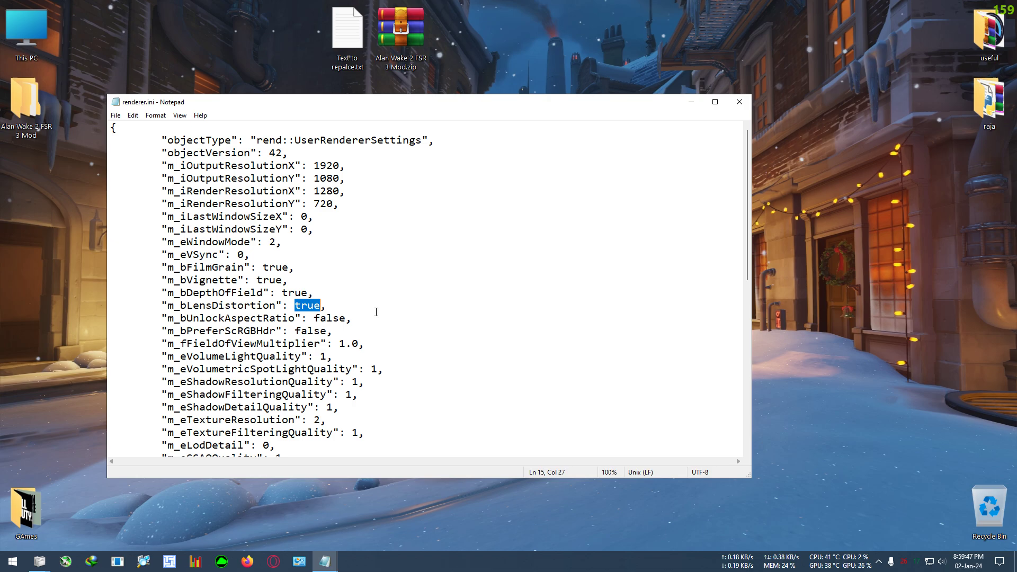
# Change m_bLensDistortion from true to false and save renderer.ini.
pyautogui.write('FA')
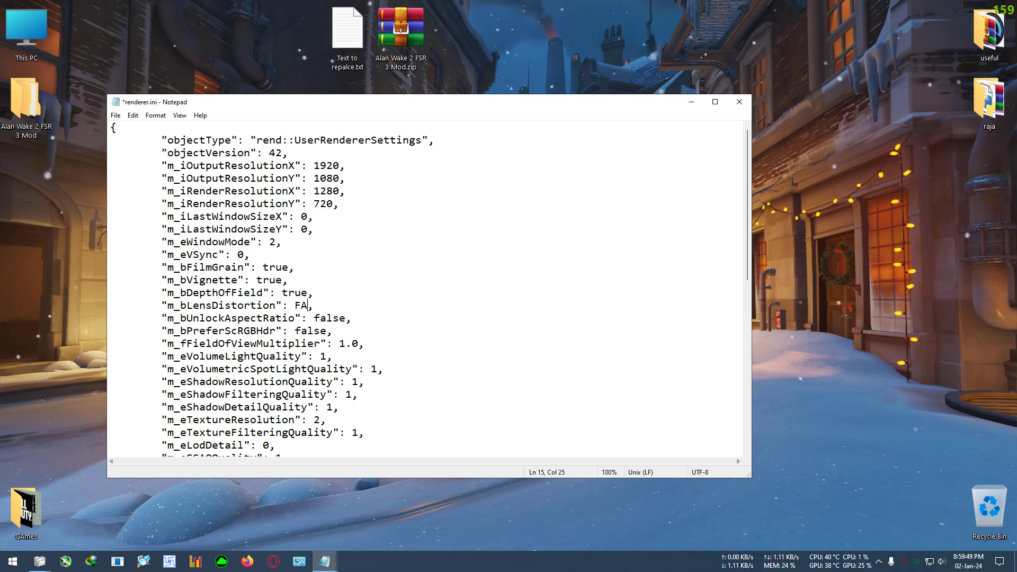
pyautogui.press('Backspace')
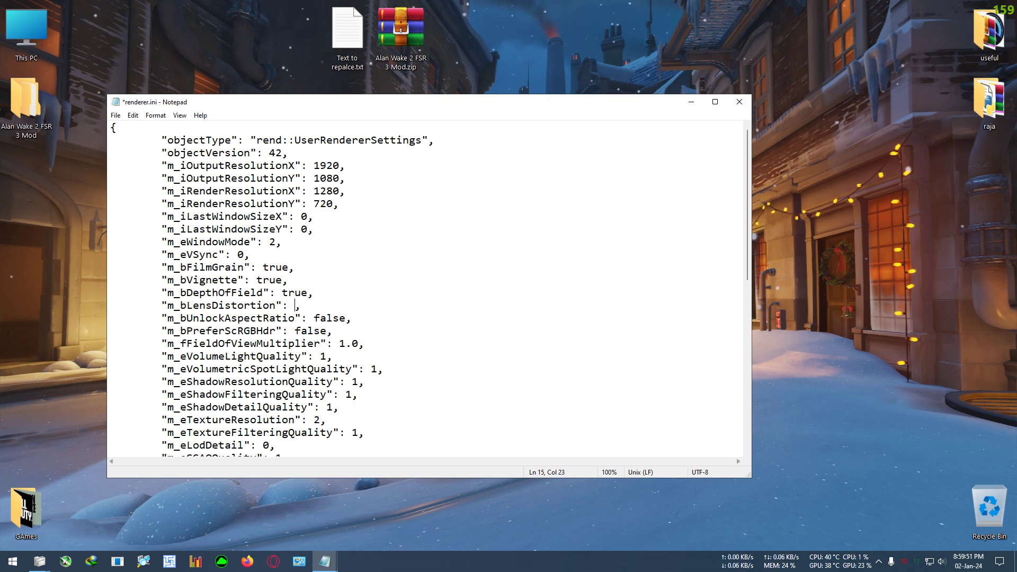
pyautogui.write('false')
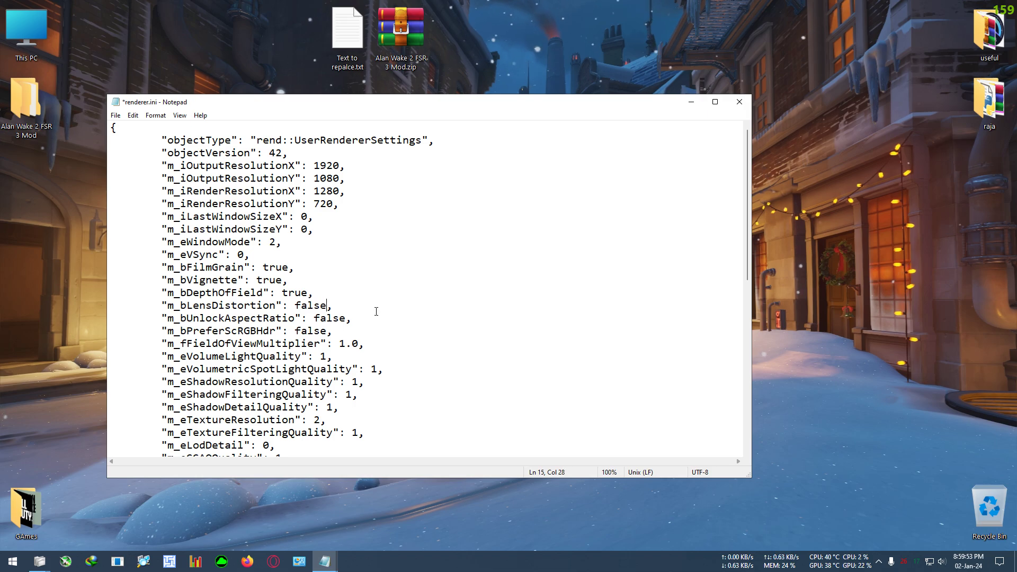
pyautogui.press('ctrl+s')
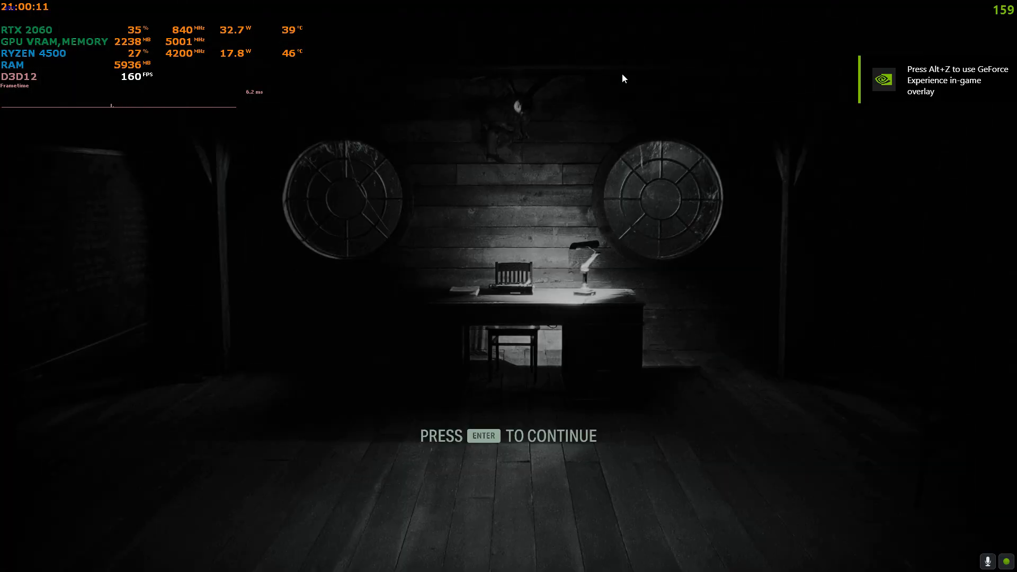
# Continue past the start screen, walk forward briefly, then pause the game.
pyautogui.press('enter')
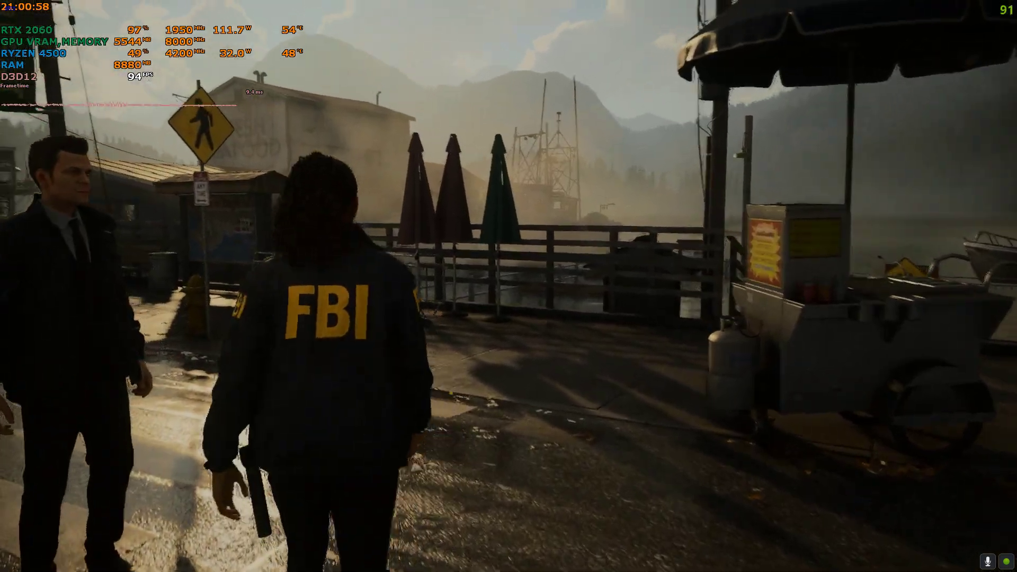
pyautogui.press('w')
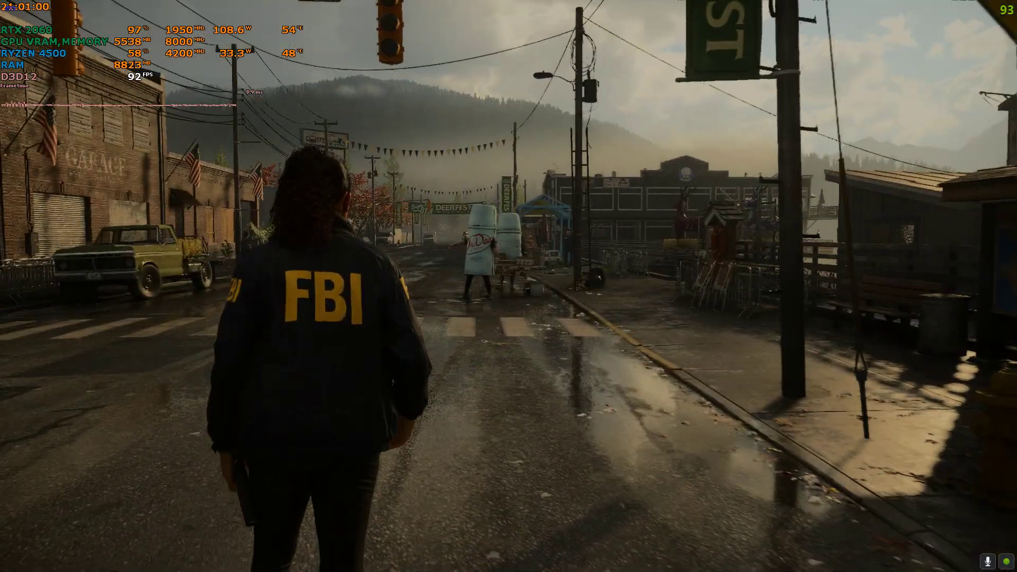
pyautogui.press('Escape')
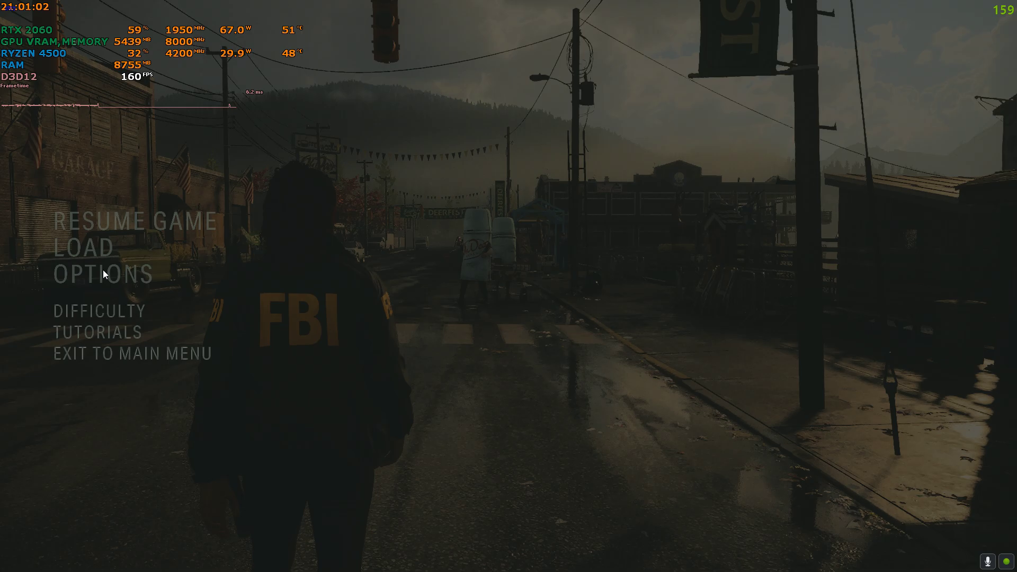
# In Options, toggle DLSS Frame Generation off and back on, leaving it enabled.
pyautogui.click(130, 274)
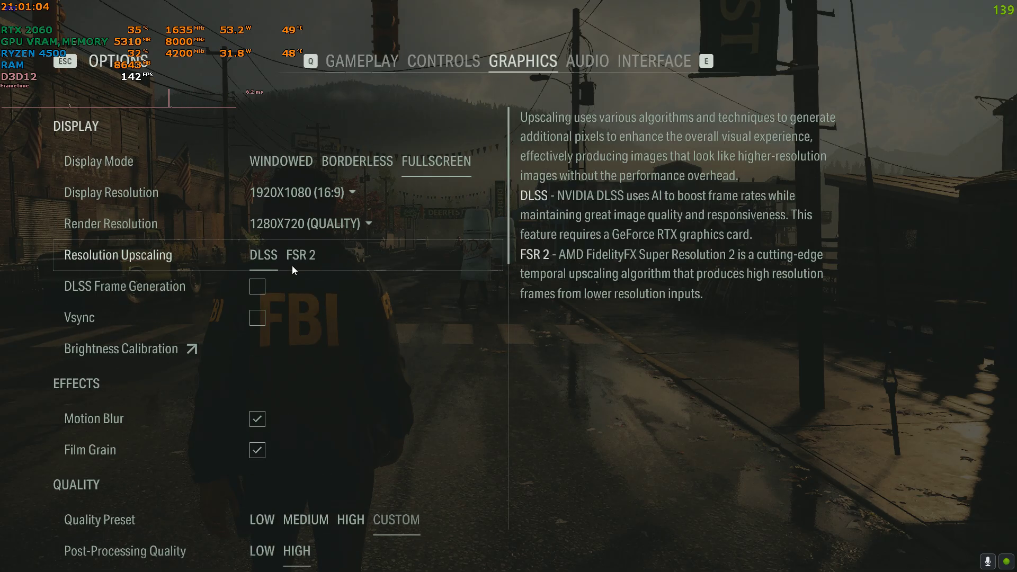
pyautogui.click(257, 286)
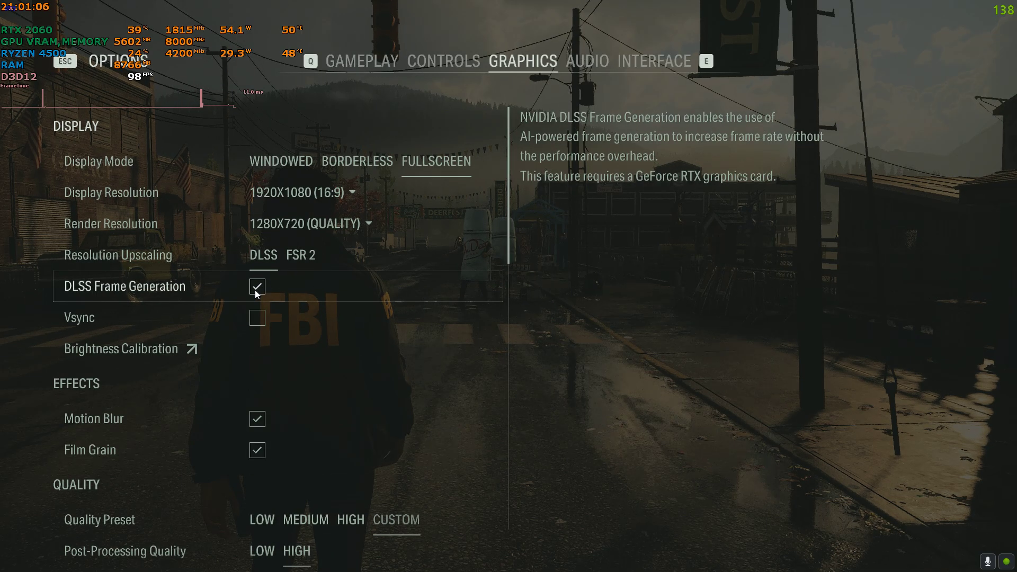
pyautogui.click(257, 287)
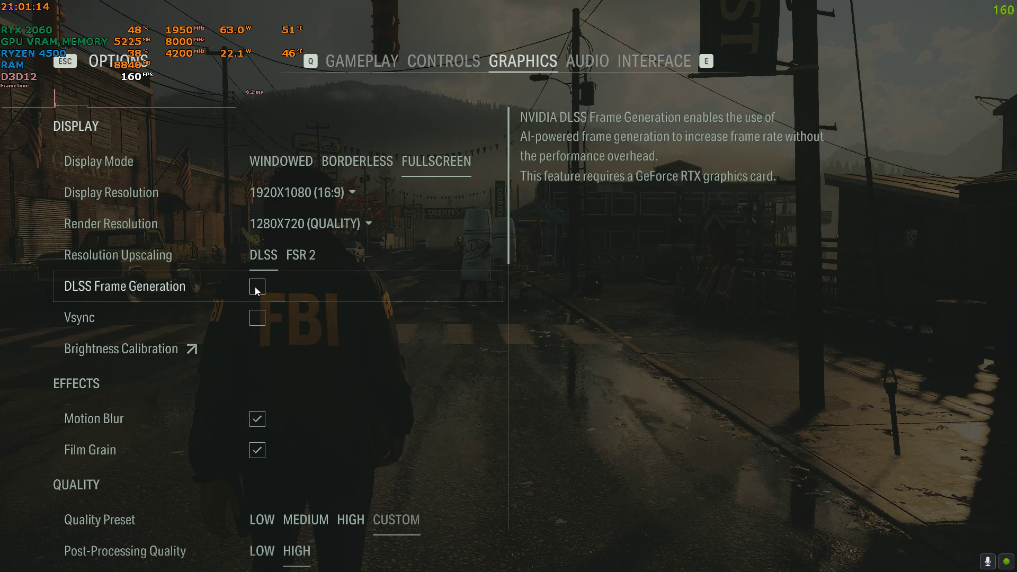
pyautogui.click(256, 286)
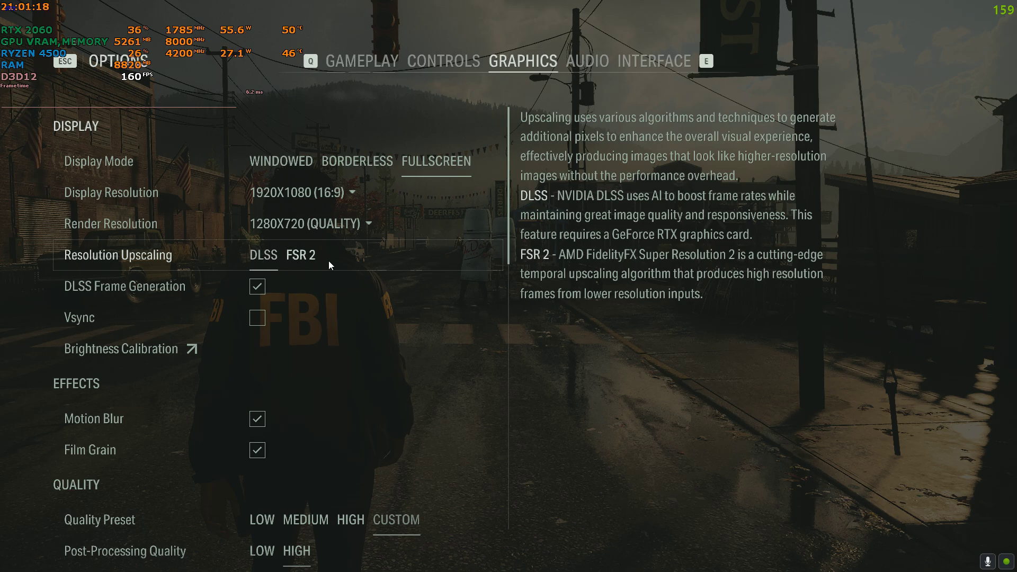
pyautogui.moveTo(278, 272)
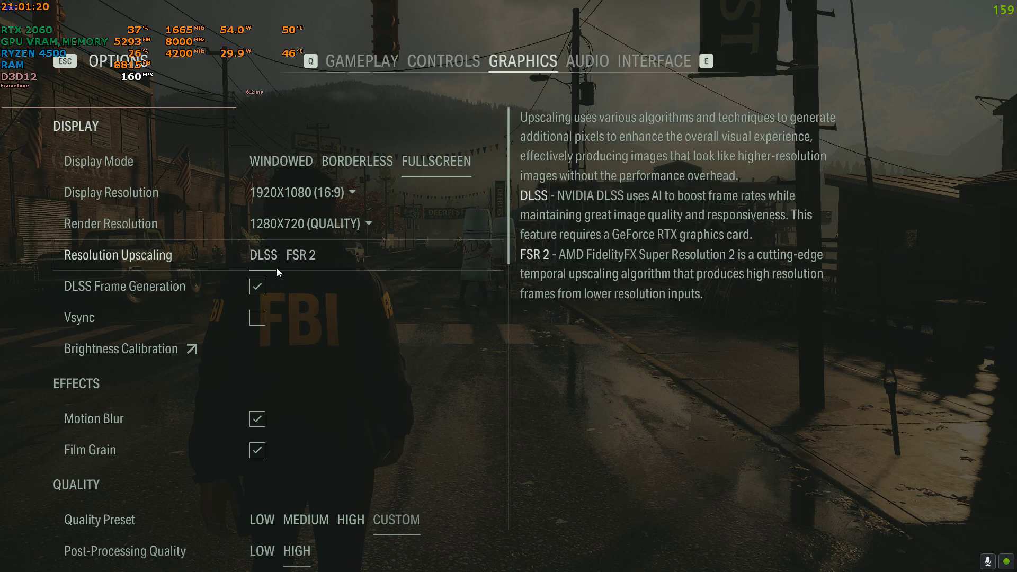
pyautogui.moveTo(258, 286)
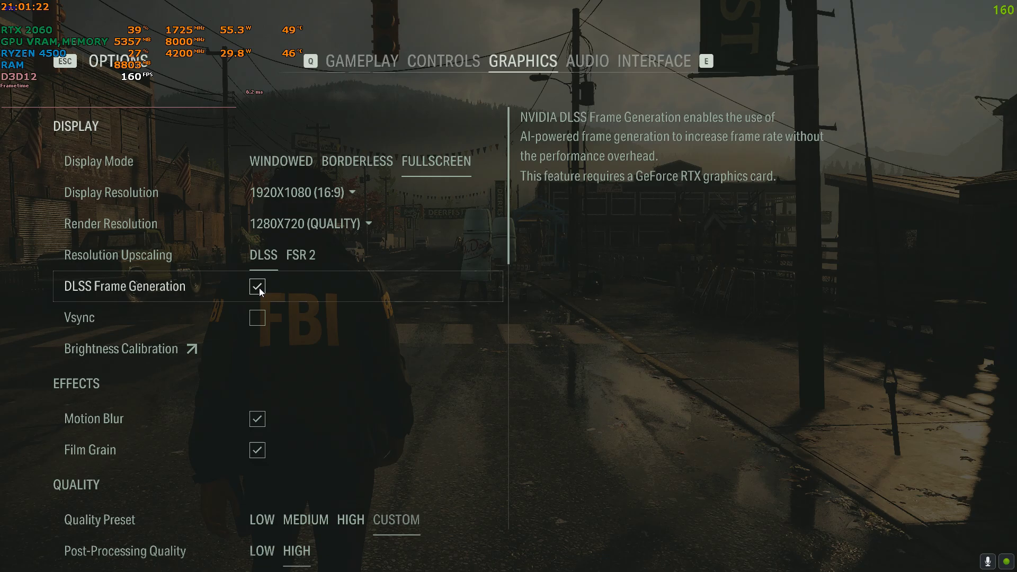
pyautogui.moveTo(300, 306)
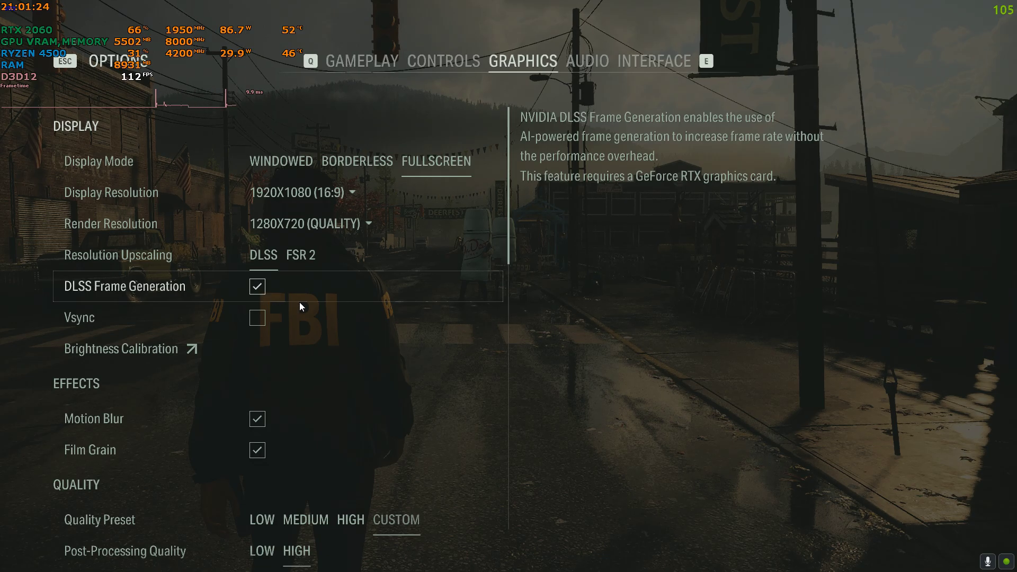